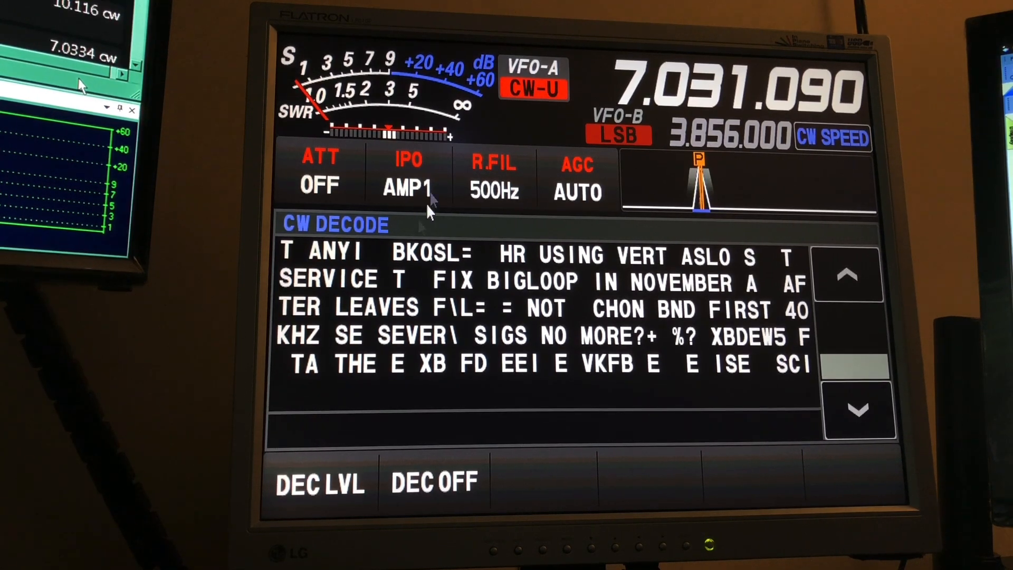
- Step the preamp up from AMP1 via the IPO button
click(408, 174)
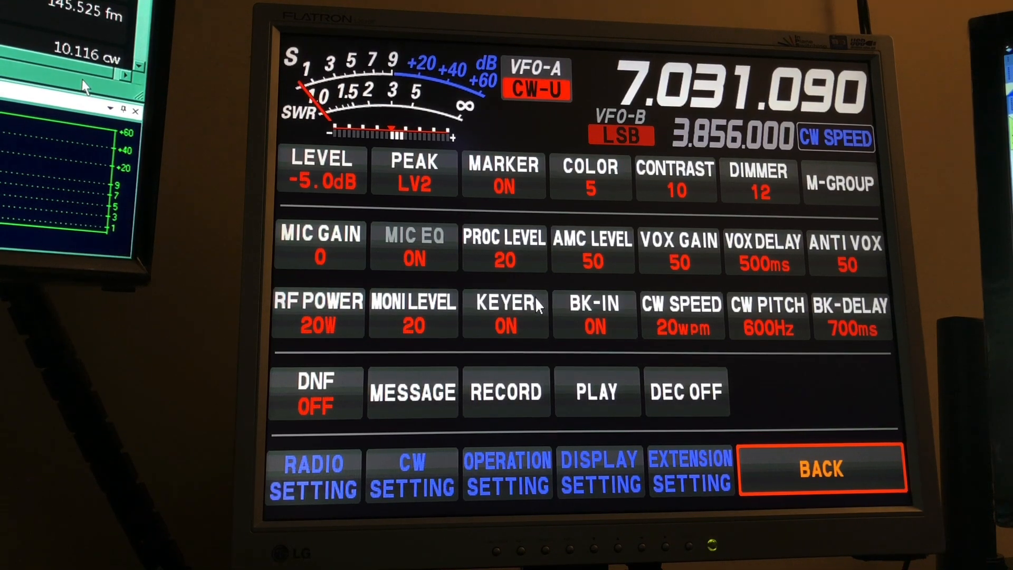
- Adjust CW SPEED with the MULTI knob, moving it off 20 wpm and back up from 5 wpm
click(681, 314)
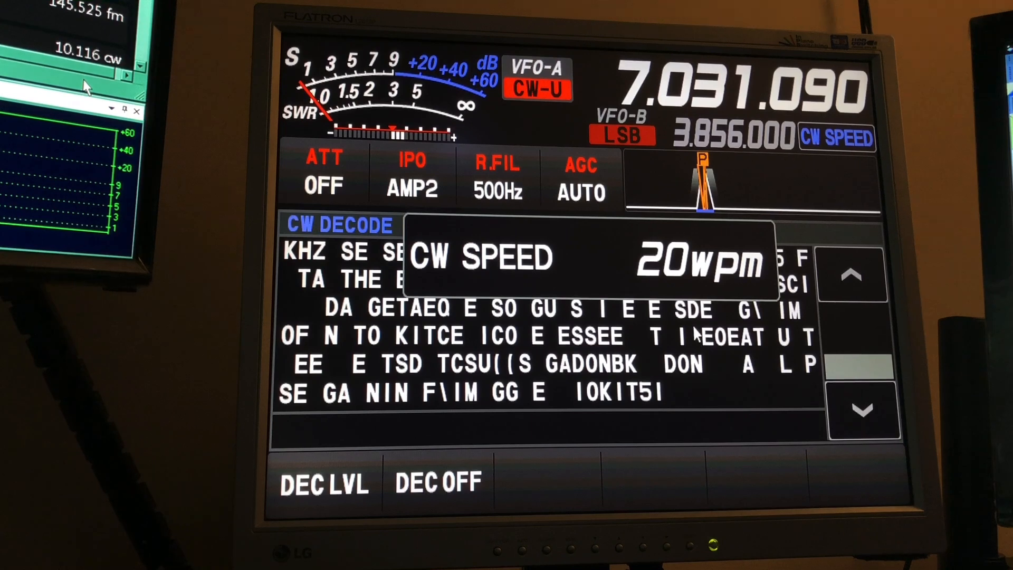
click(850, 273)
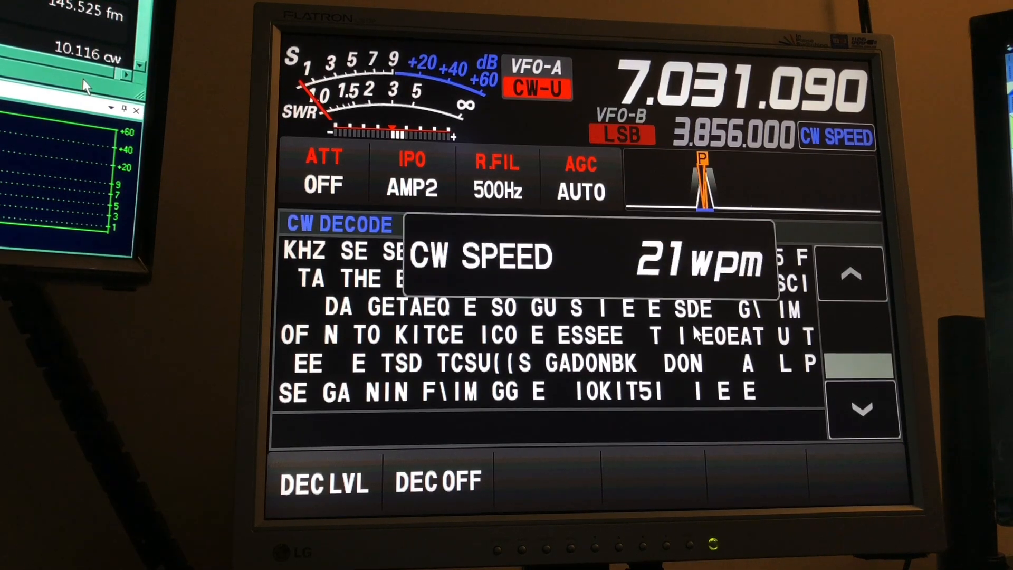
click(862, 409)
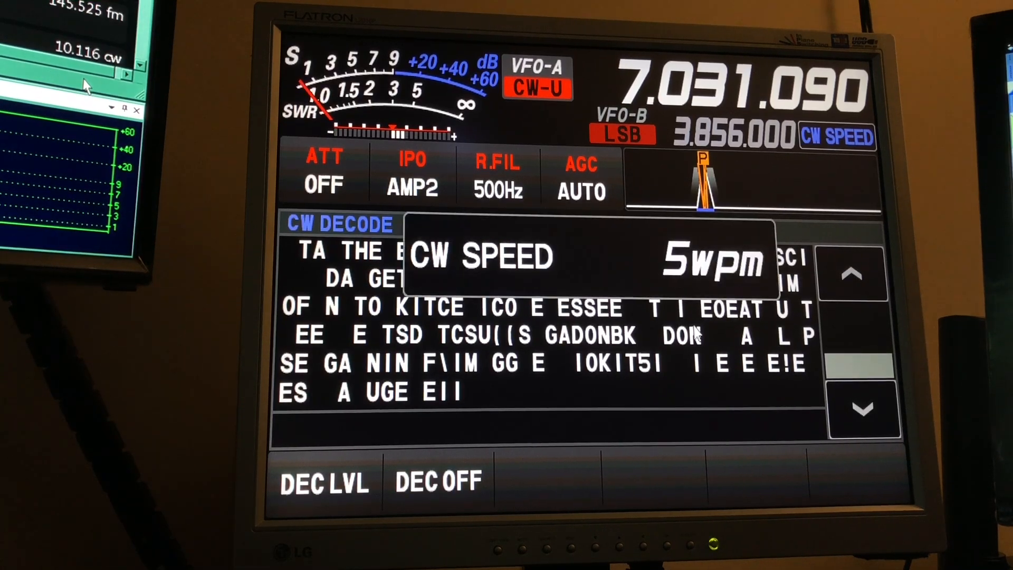
click(853, 275)
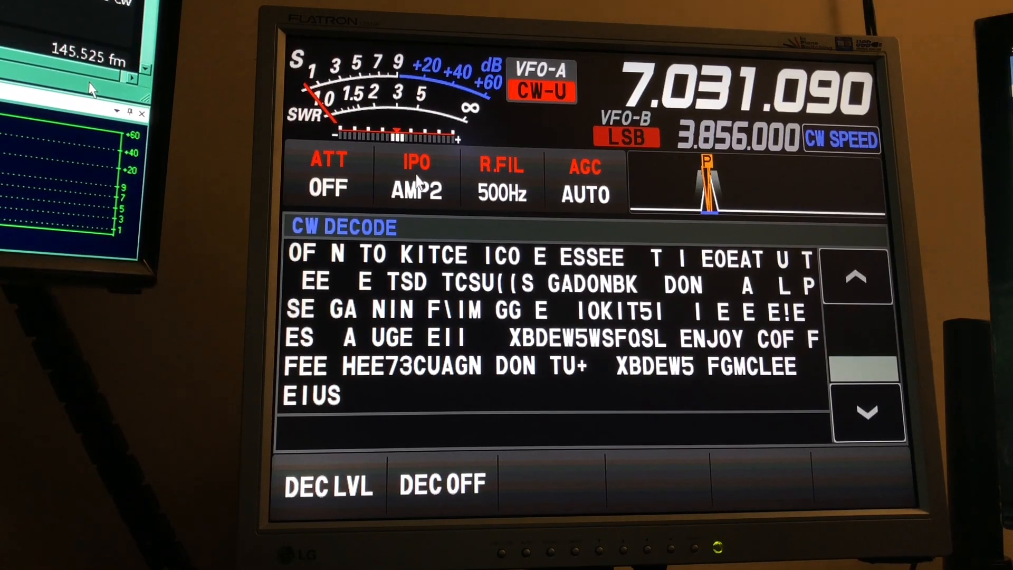
- Cycle the preamp from AMP2 to IPO, turning the preamp off
click(417, 178)
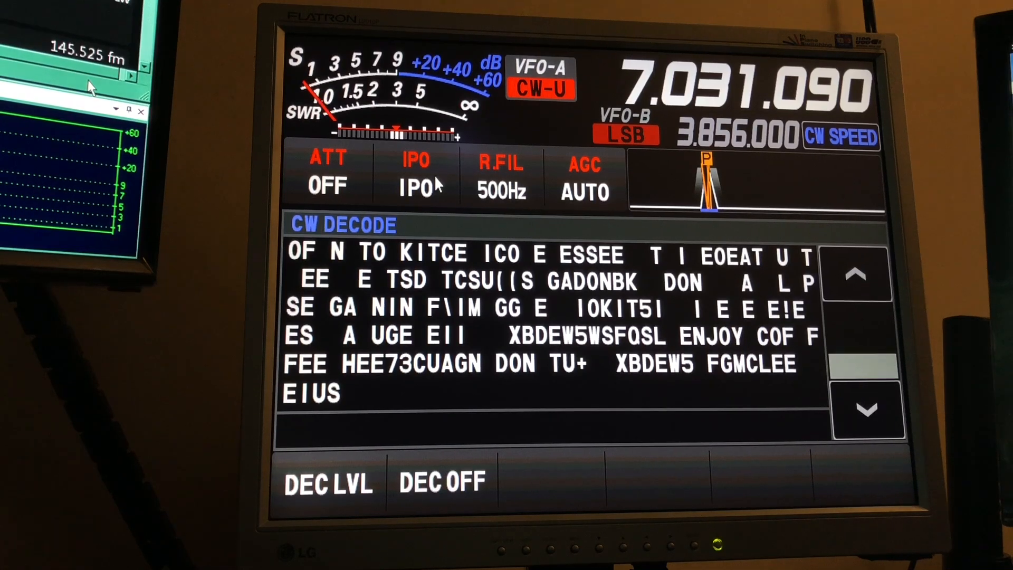
mouse_move(445, 174)
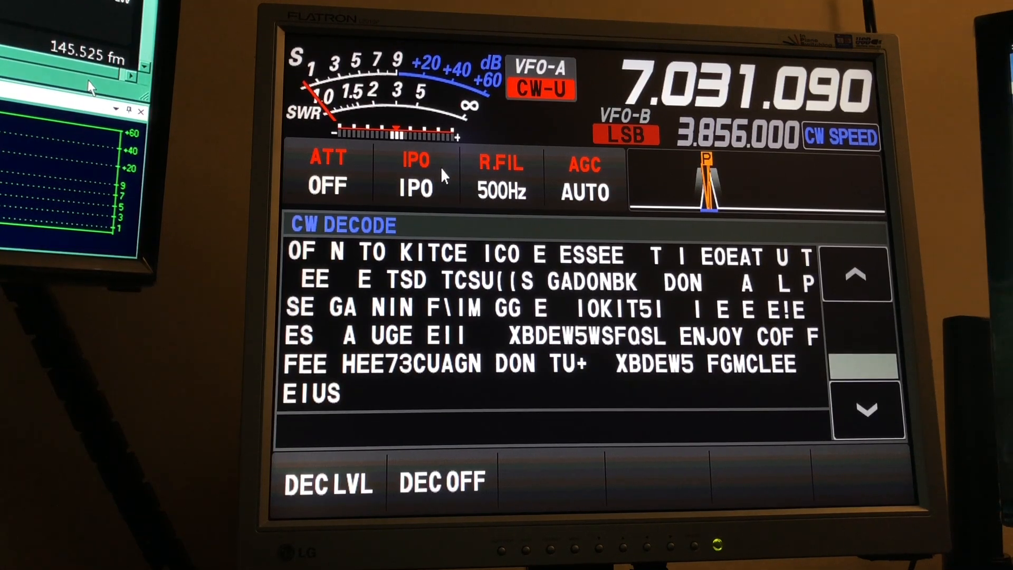